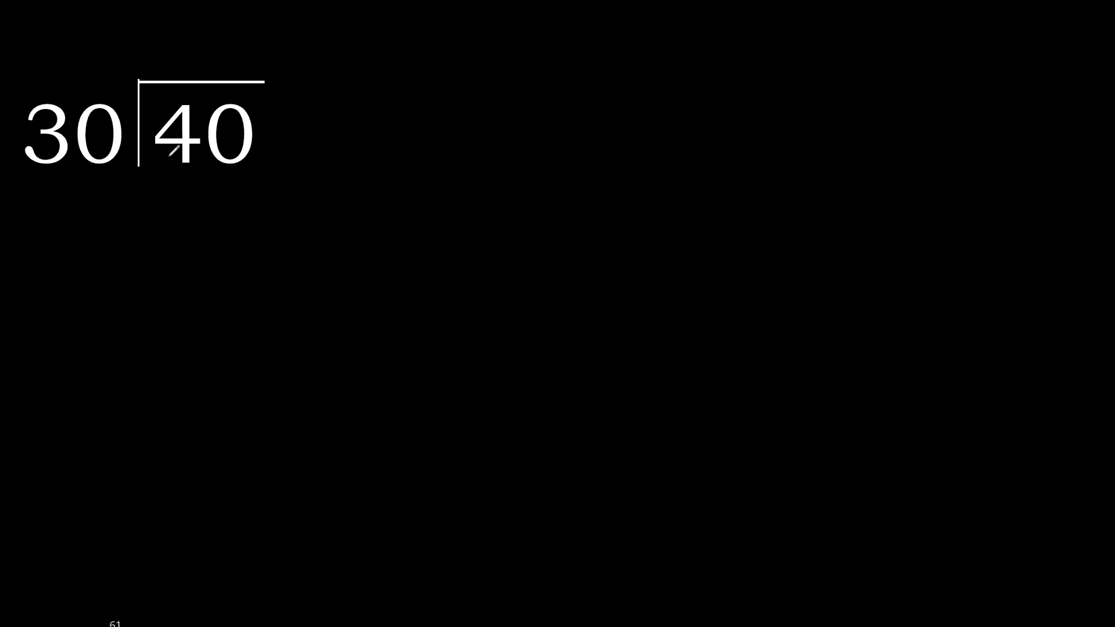
Handwrite a yellow 1 above the 4 of 40 as the first quotient digit
drag(93, 181, 270, 151)
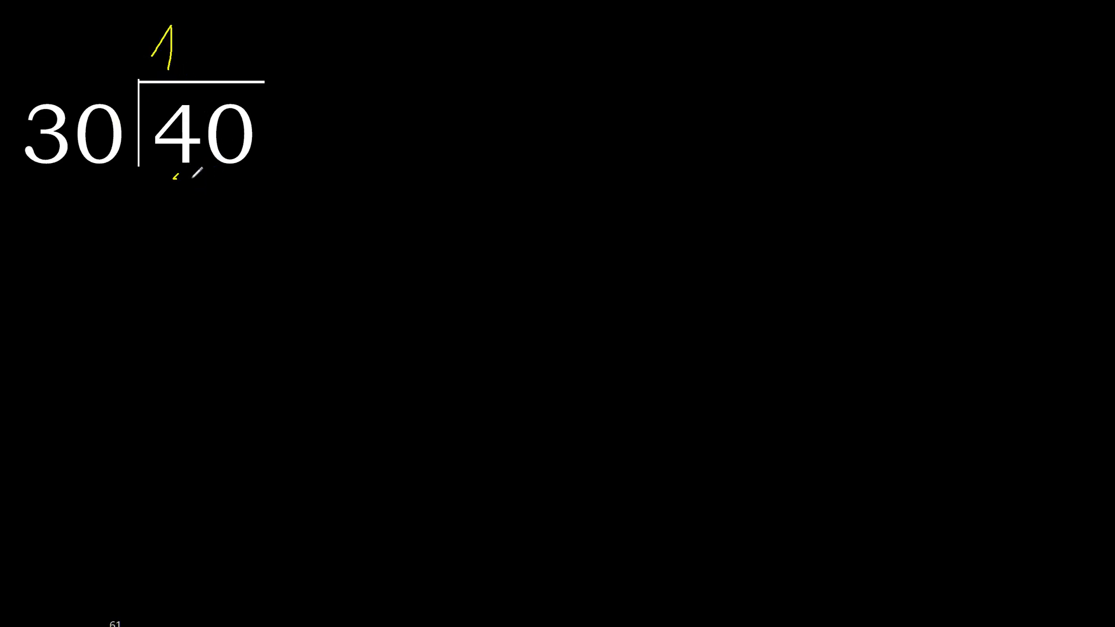
Write 30 under 40, then draw an arrow linking the decimal point to 100's zero
drag(171, 177, 249, 213)
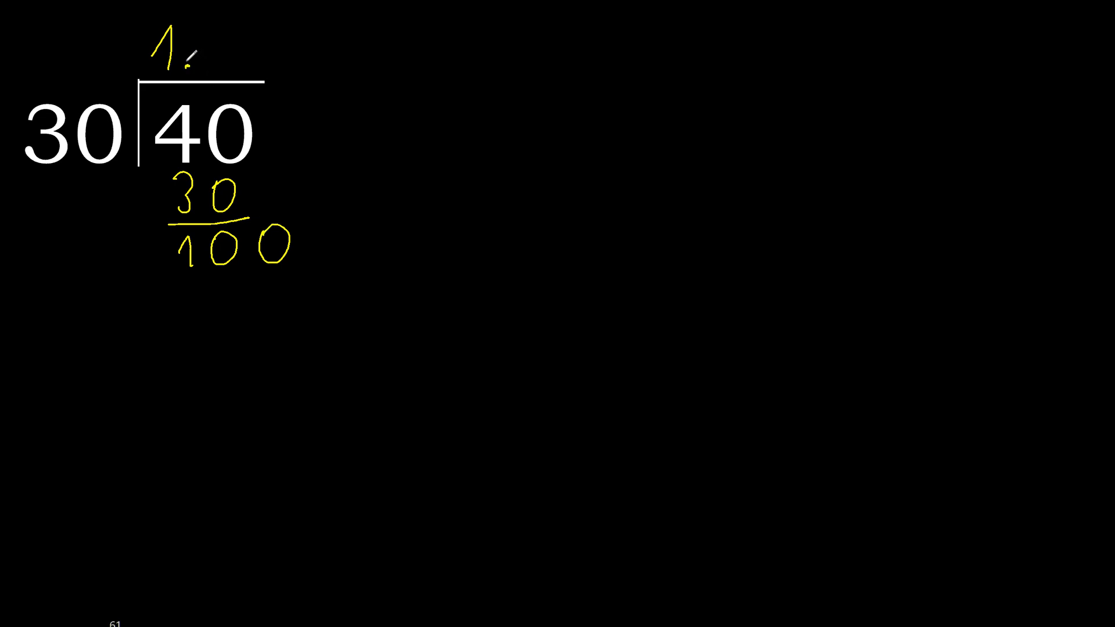
drag(185, 68, 274, 238)
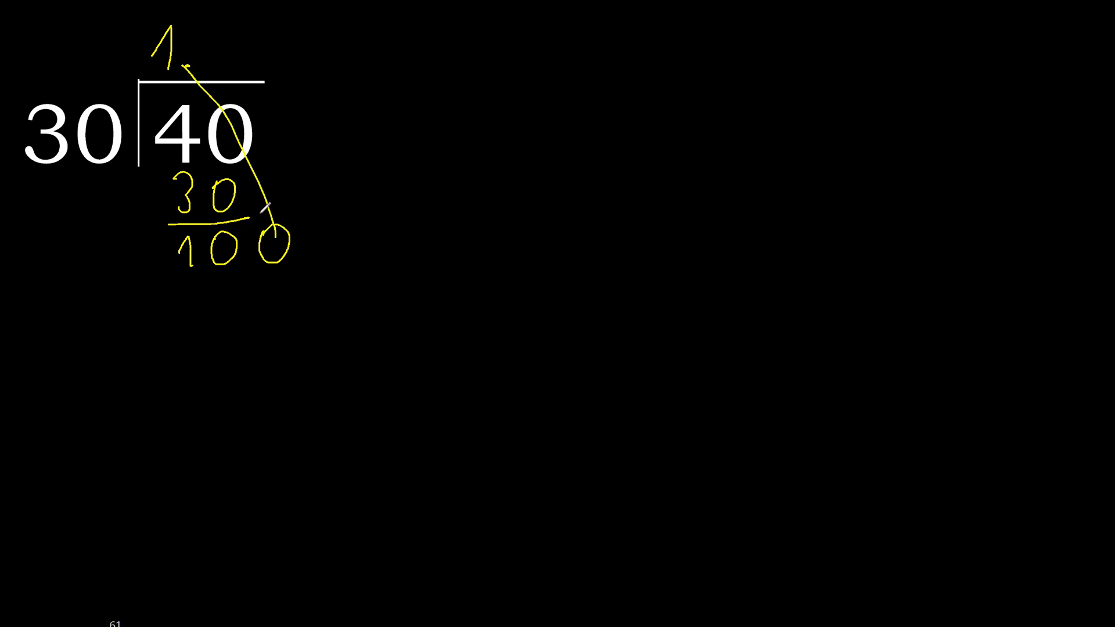